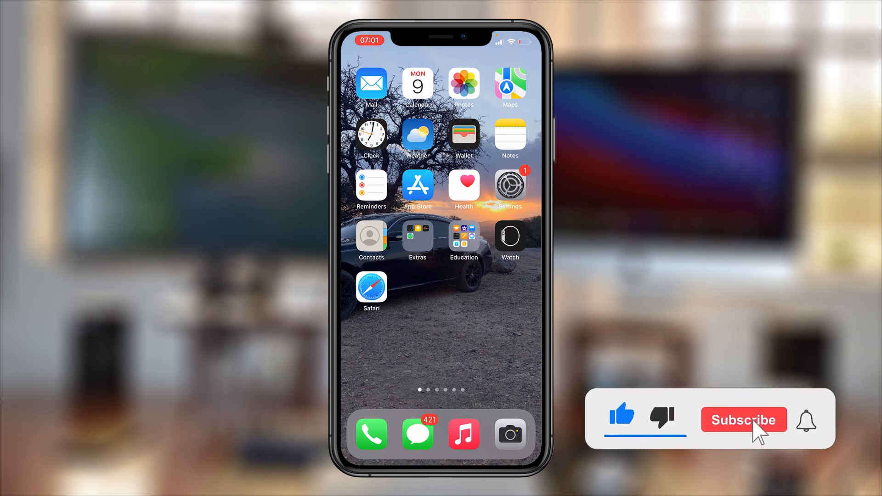
- Open Settings and go to Sounds & Haptics > Ringtone, where Circuit is selected
{"action": "left_click", "coordinate": [743, 420]}
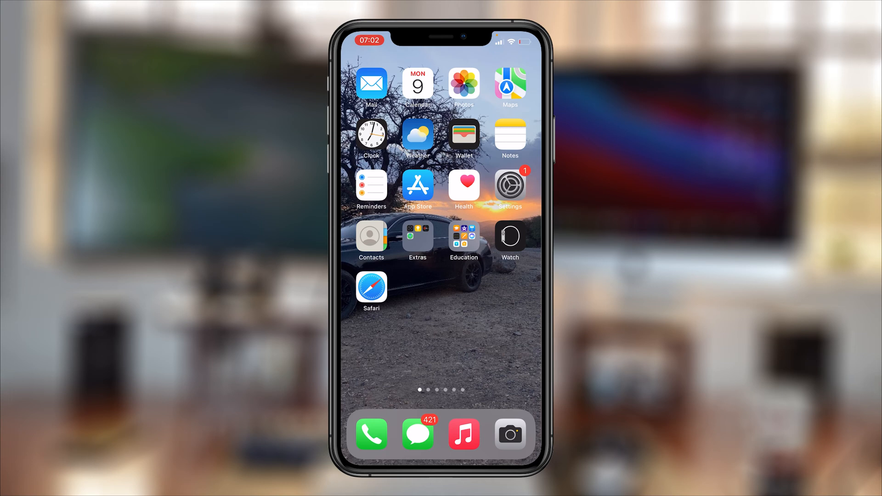
{"action": "left_click", "coordinate": [509, 185]}
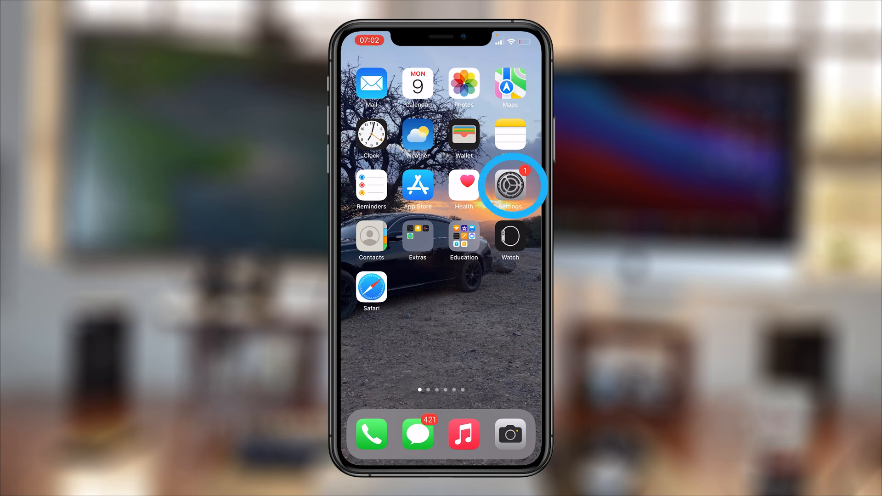
{"action": "left_click", "coordinate": [509, 185]}
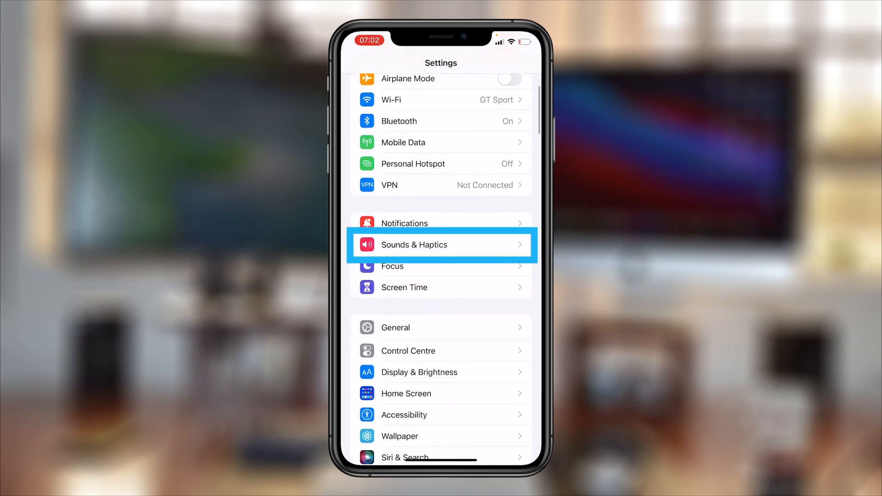
{"action": "left_click", "coordinate": [441, 245]}
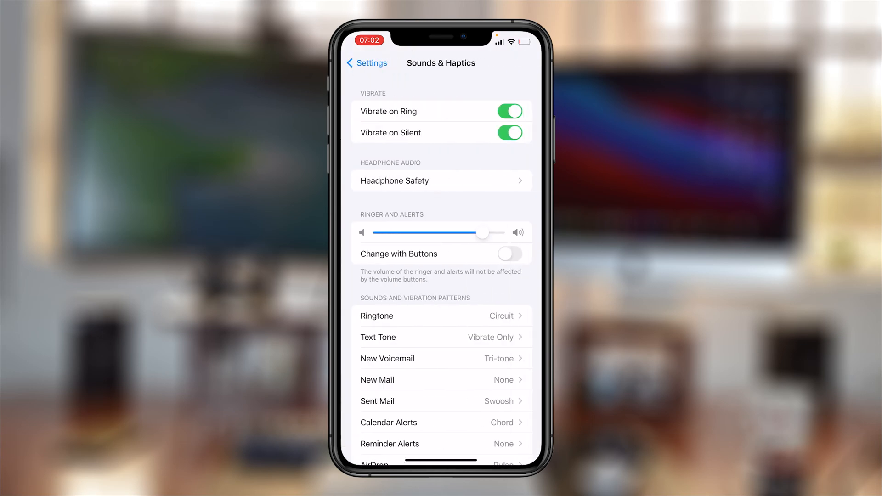
{"action": "left_click", "coordinate": [441, 316]}
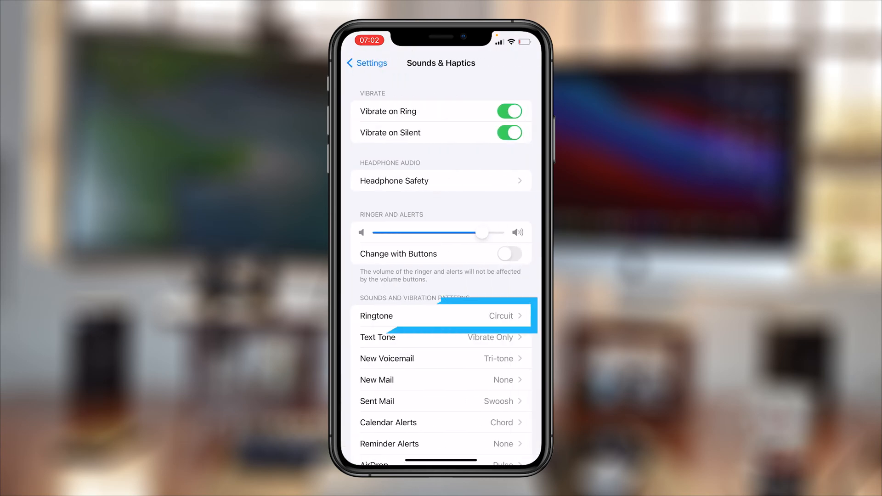
{"action": "left_click", "coordinate": [441, 315]}
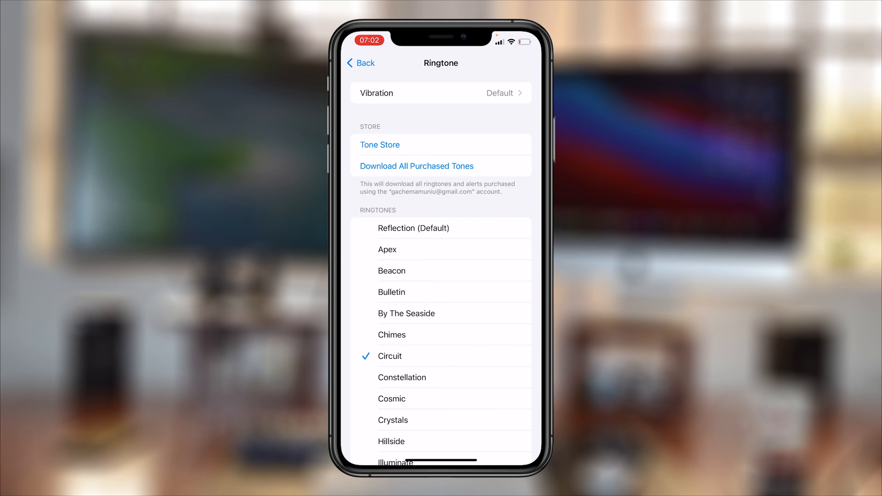
- From the Ringtone page's Vibration options, start a new custom vibration
{"action": "left_click", "coordinate": [441, 92]}
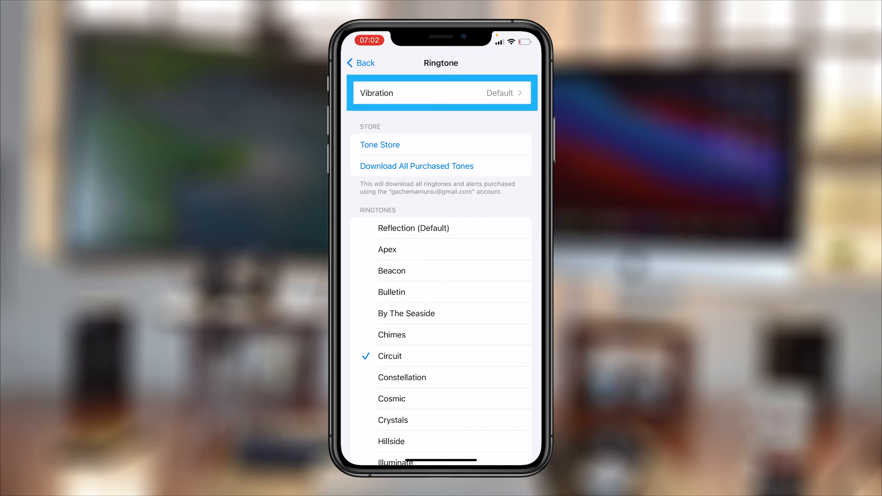
{"action": "left_click", "coordinate": [441, 92]}
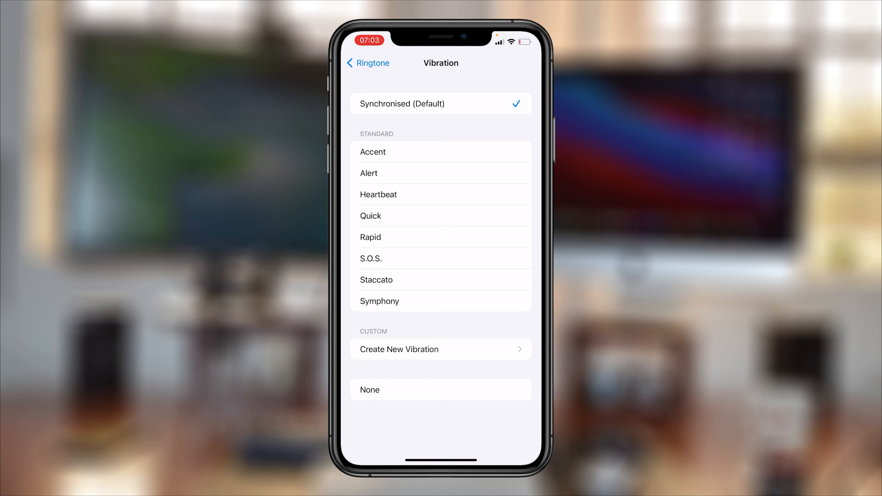
{"action": "left_click", "coordinate": [441, 103]}
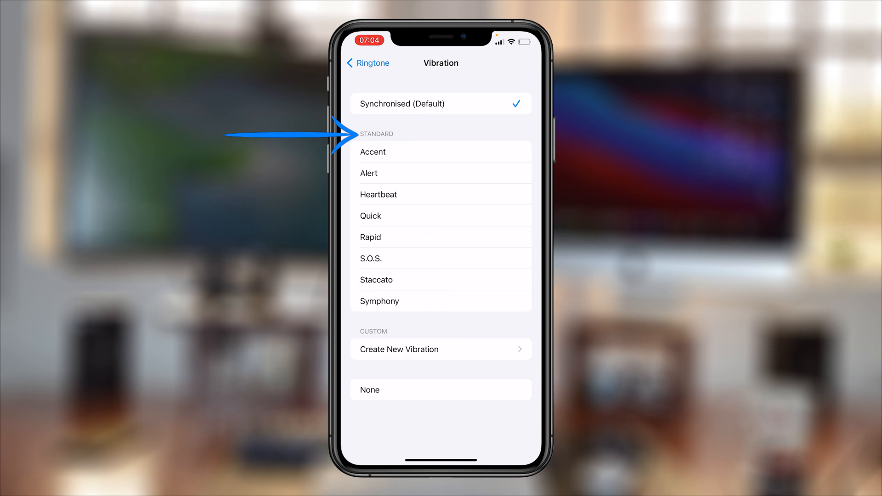
{"action": "left_click", "coordinate": [444, 151]}
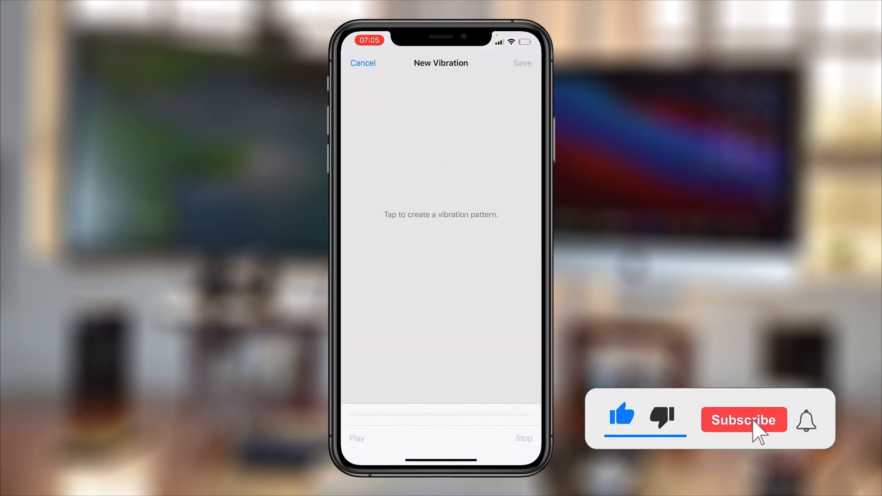
- Record a tapped rhythm, preview it with Play and Stop, then save it
{"action": "left_click", "coordinate": [744, 420]}
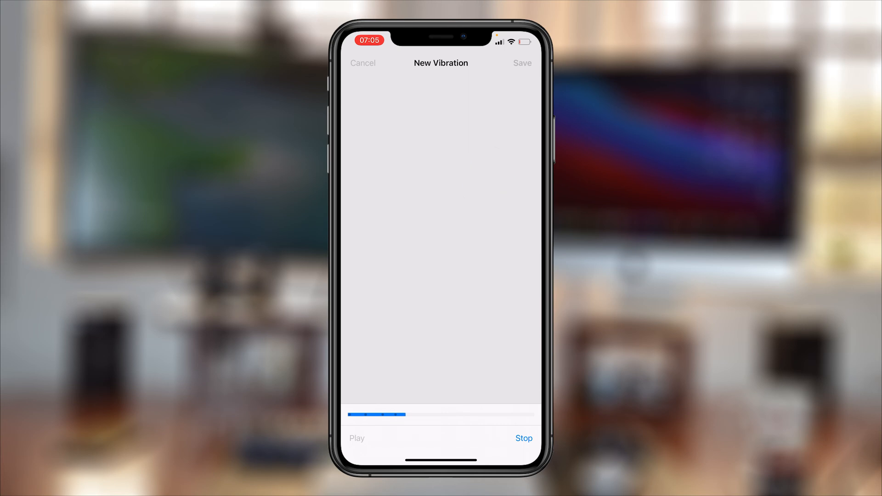
{"action": "left_click", "coordinate": [374, 132]}
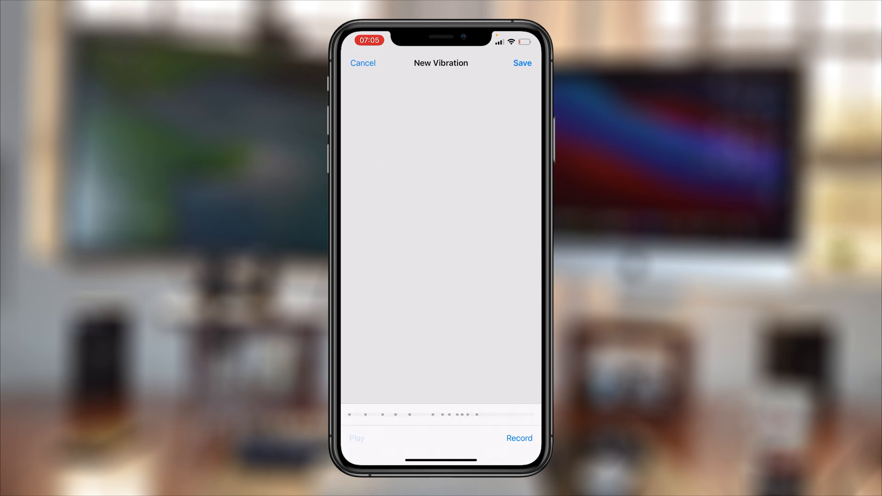
{"action": "left_click", "coordinate": [519, 438]}
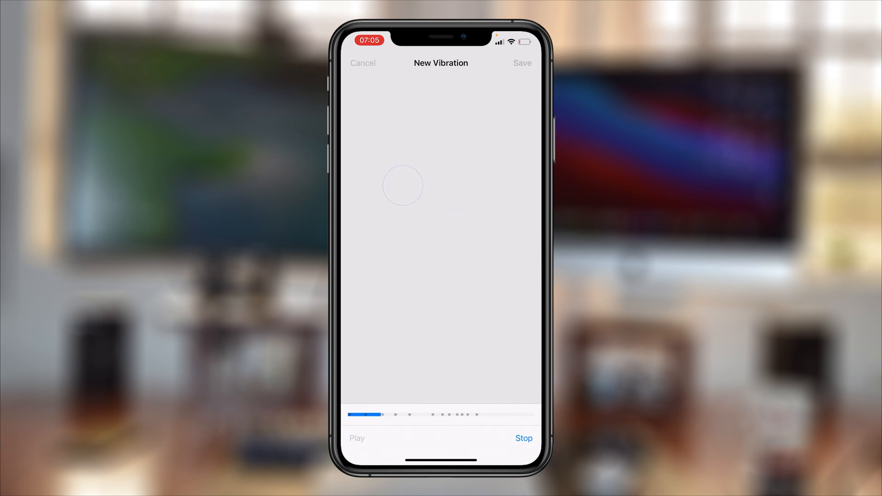
{"action": "left_click", "coordinate": [523, 438]}
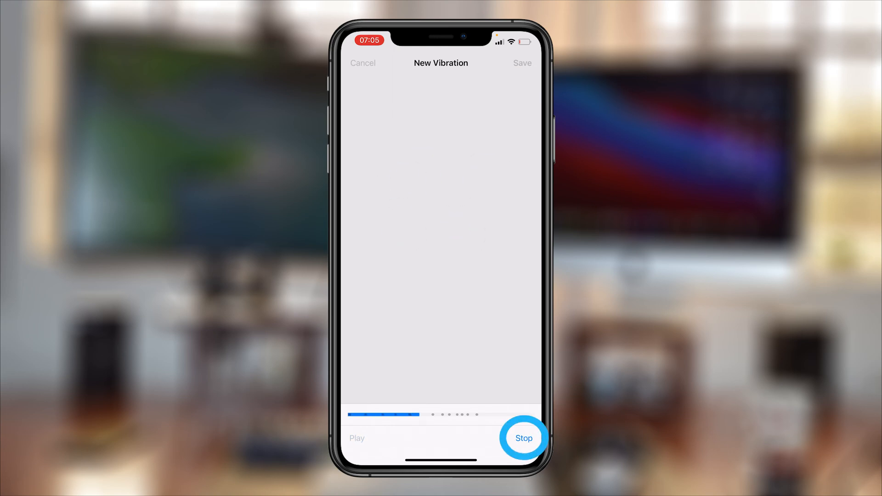
{"action": "left_click", "coordinate": [523, 439]}
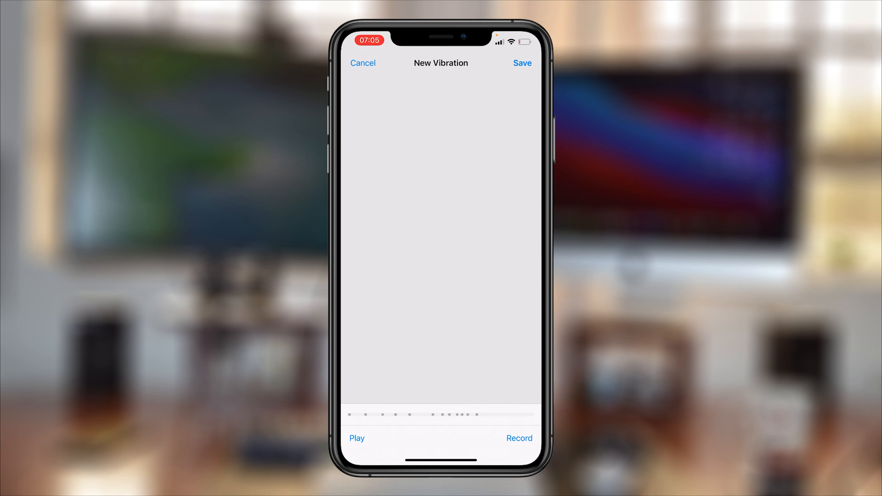
{"action": "left_click", "coordinate": [519, 438]}
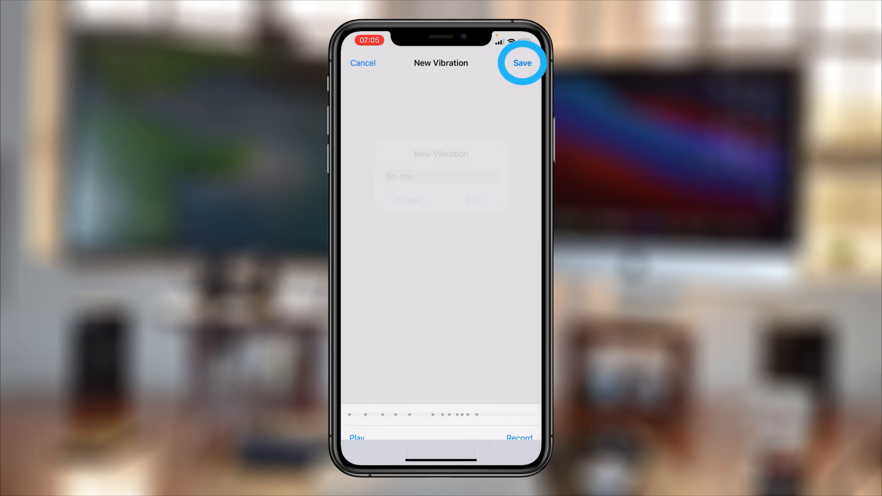
- Confirm the name 'Get Jiggy' so it becomes the ringtone's custom vibration
{"action": "left_click", "coordinate": [521, 62]}
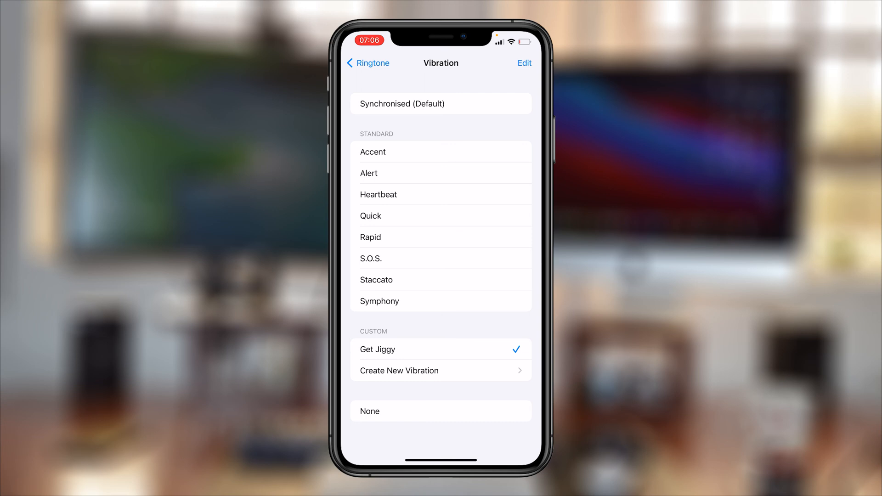
{"action": "left_click", "coordinate": [440, 411]}
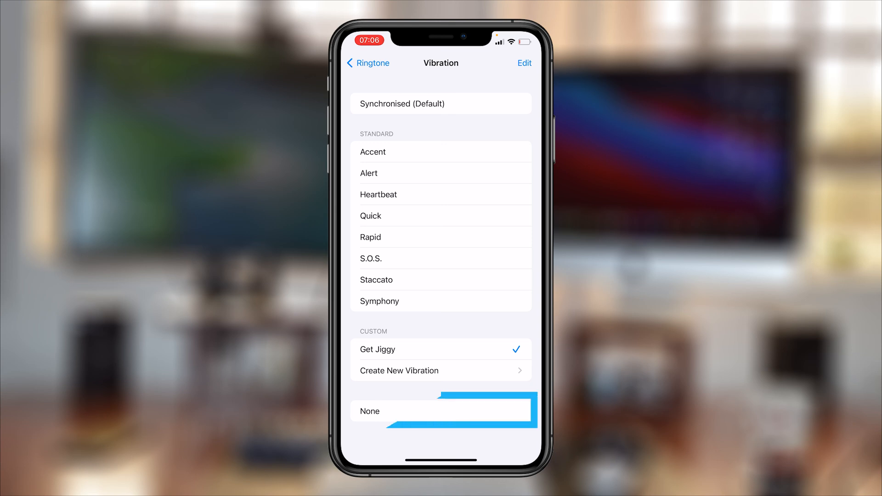
- Choose None as the ringtone vibration, keeping Get Jiggy in the custom list
{"action": "left_click", "coordinate": [441, 411]}
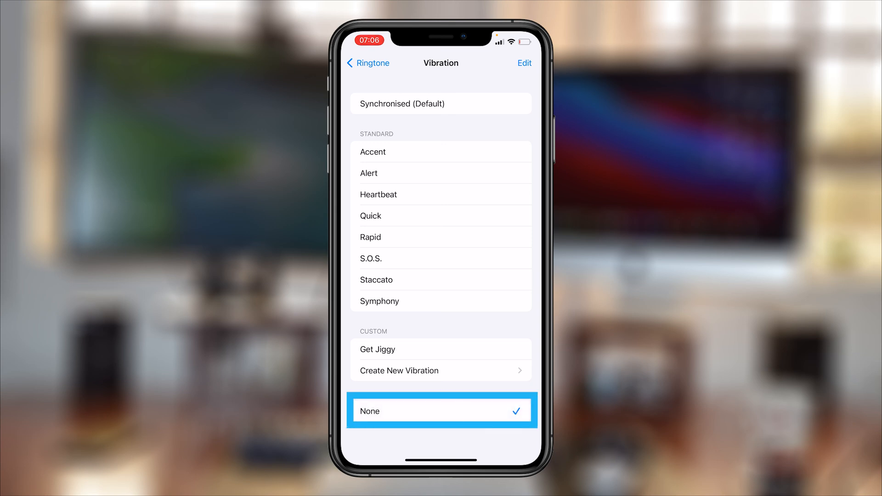